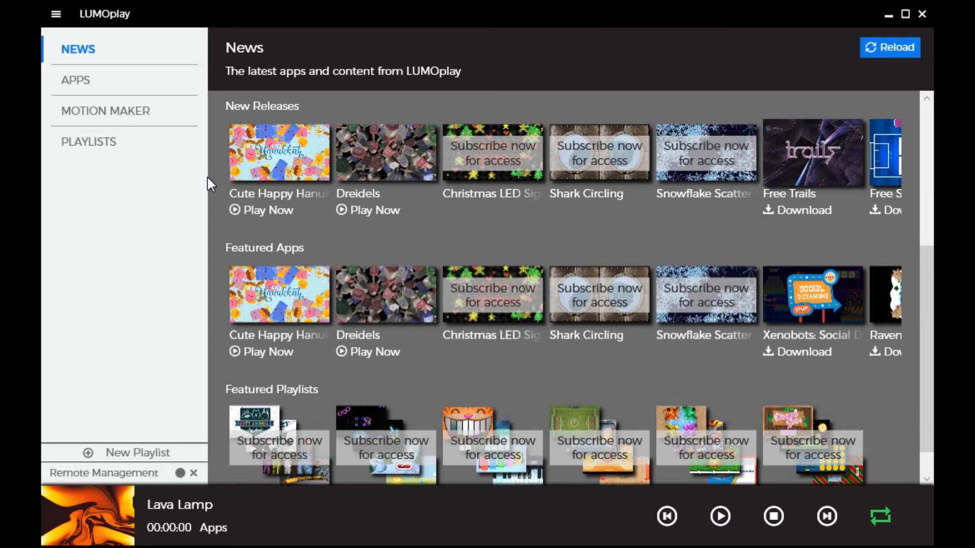
pyautogui.moveTo(123, 177)
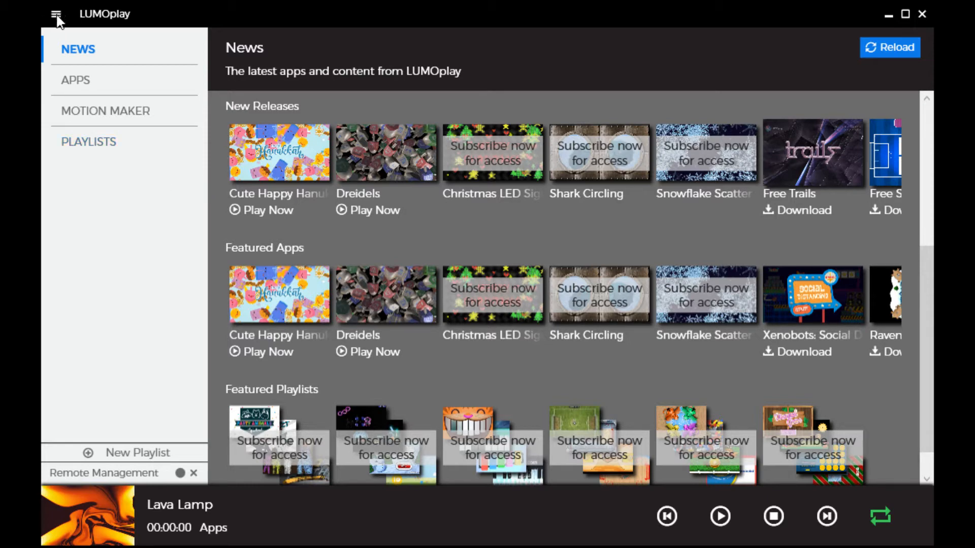
# Leave the news feed and bring up the Preferences window from the main menu
pyautogui.click(55, 13)
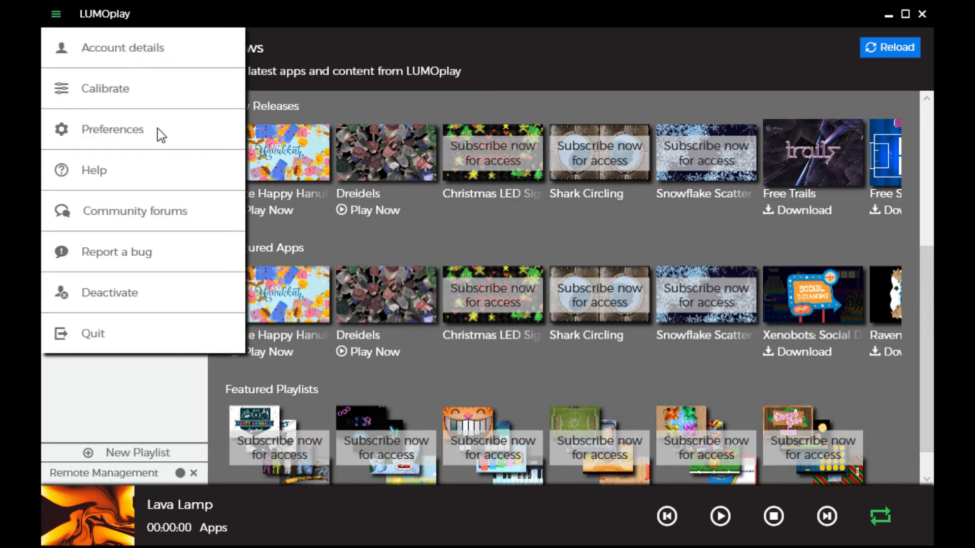
pyautogui.click(113, 129)
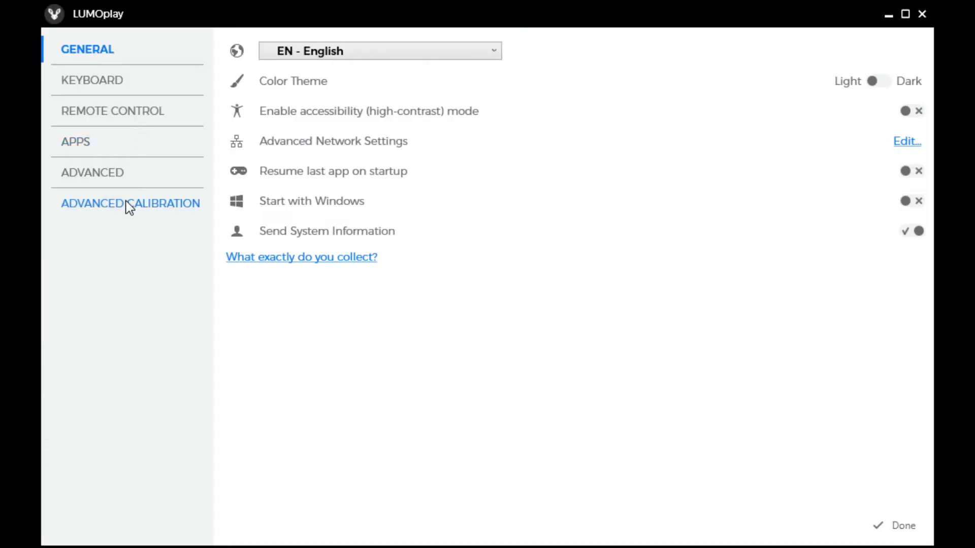
pyautogui.click(130, 204)
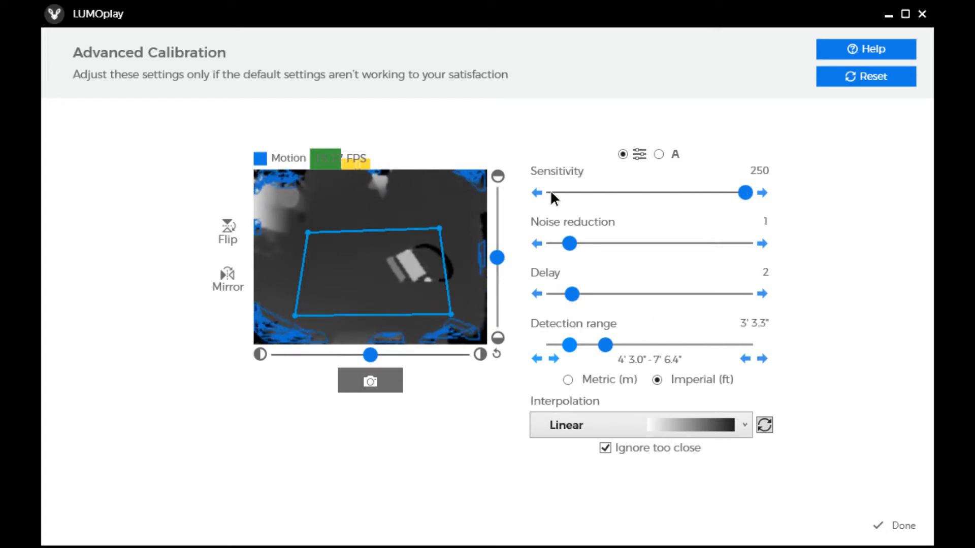
# Lower the calibration Sensitivity slider from 250 all the way down to 0
pyautogui.moveTo(744, 193); pyautogui.dragTo(547, 193)
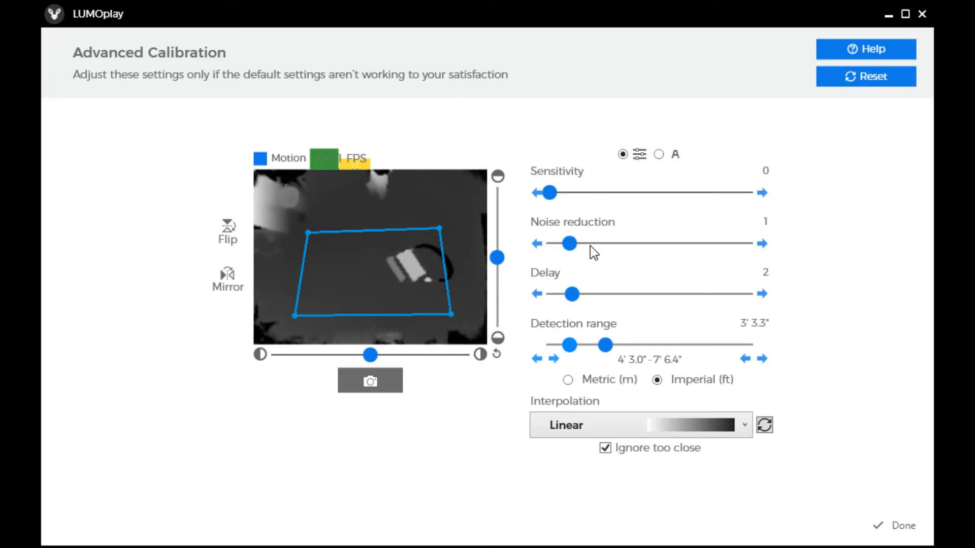
pyautogui.moveTo(370, 433)
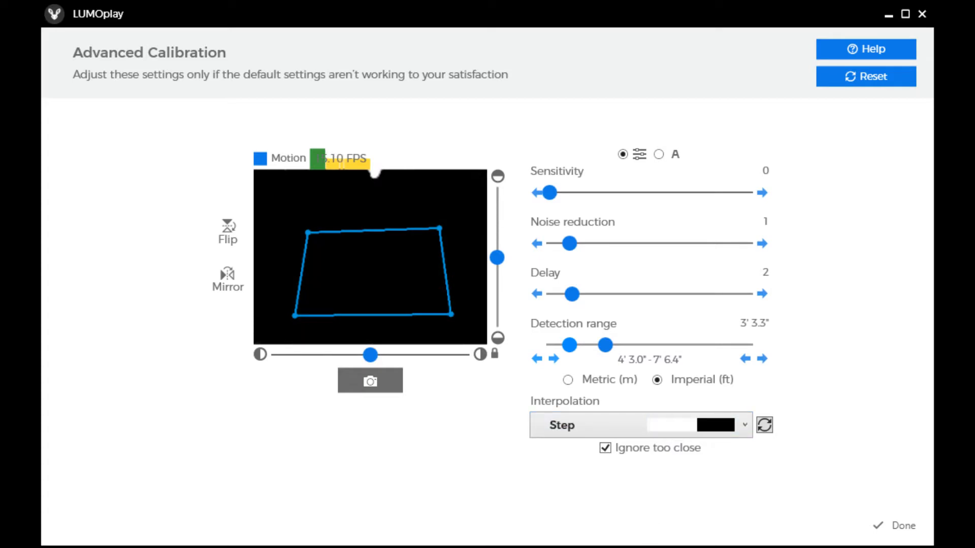
pyautogui.moveTo(300, 267)
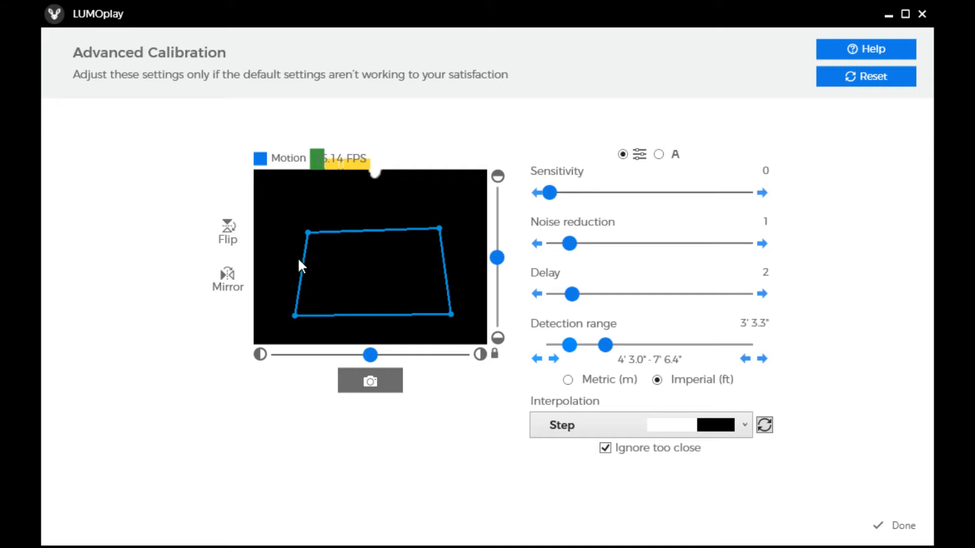
pyautogui.moveTo(416, 268)
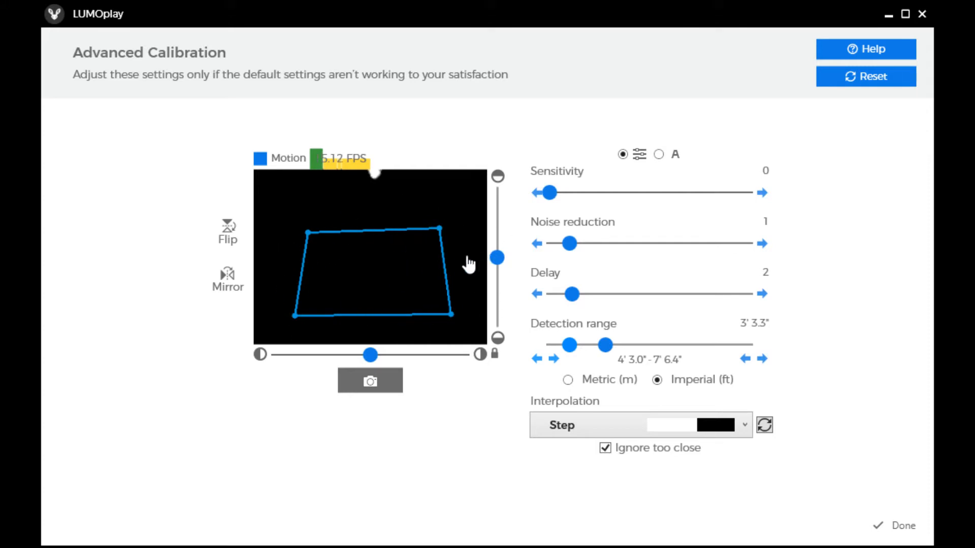
pyautogui.moveTo(458, 270)
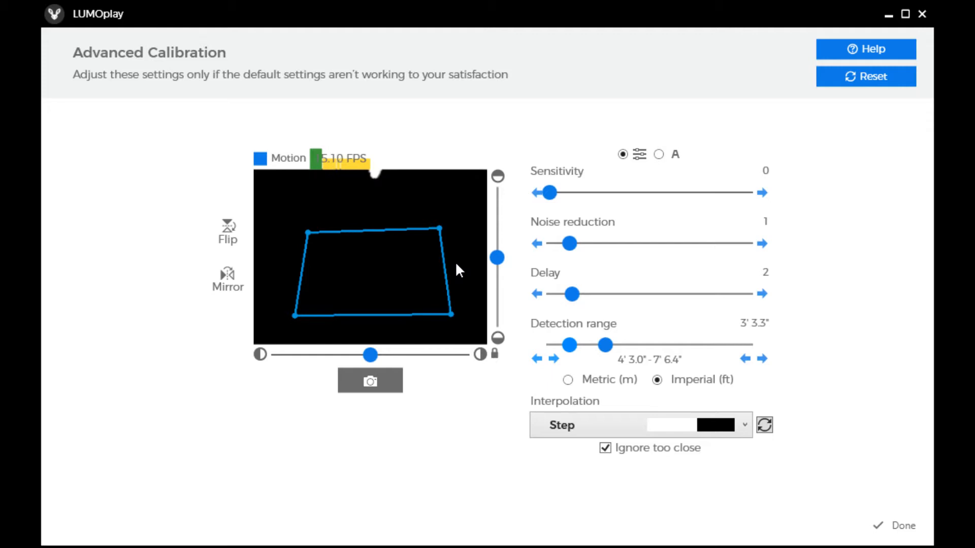
pyautogui.moveTo(707, 343)
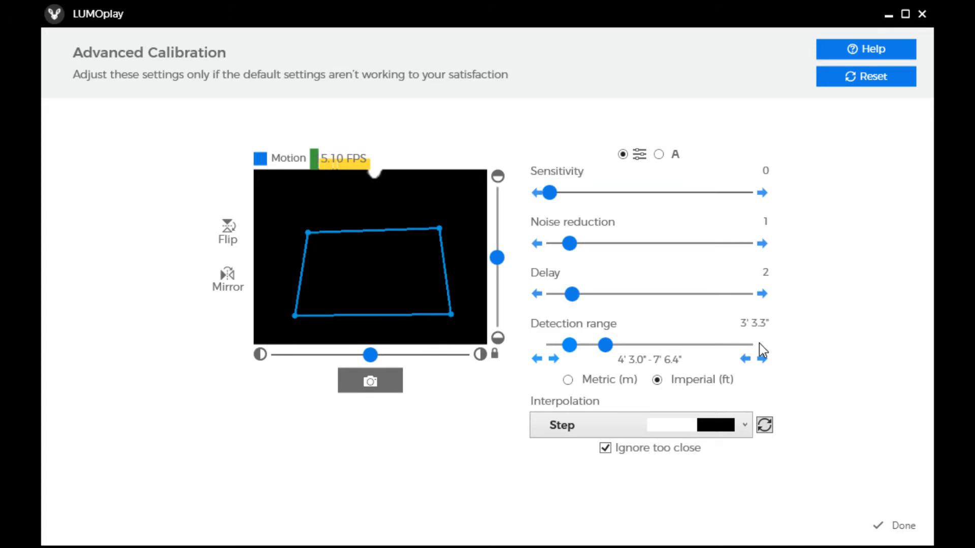
pyautogui.moveTo(768, 350)
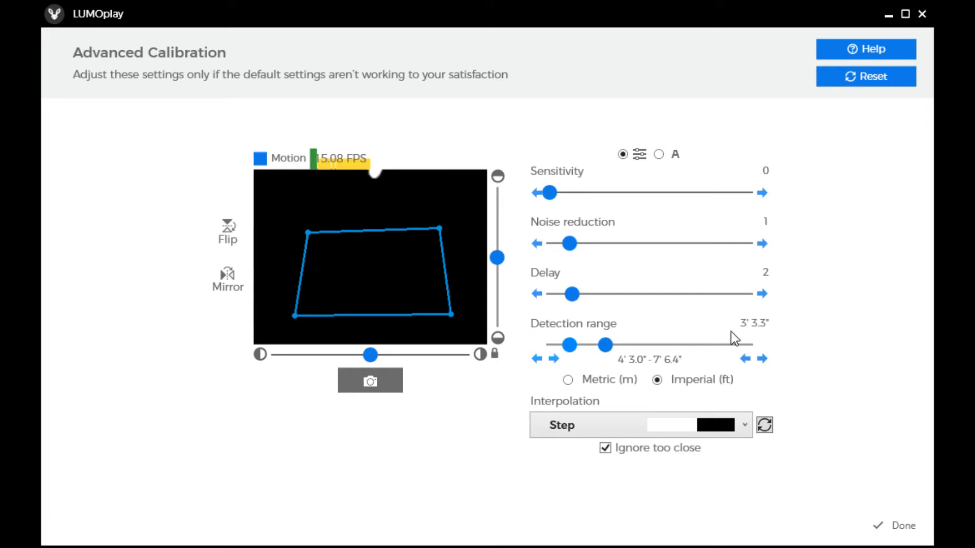
pyautogui.moveTo(725, 477)
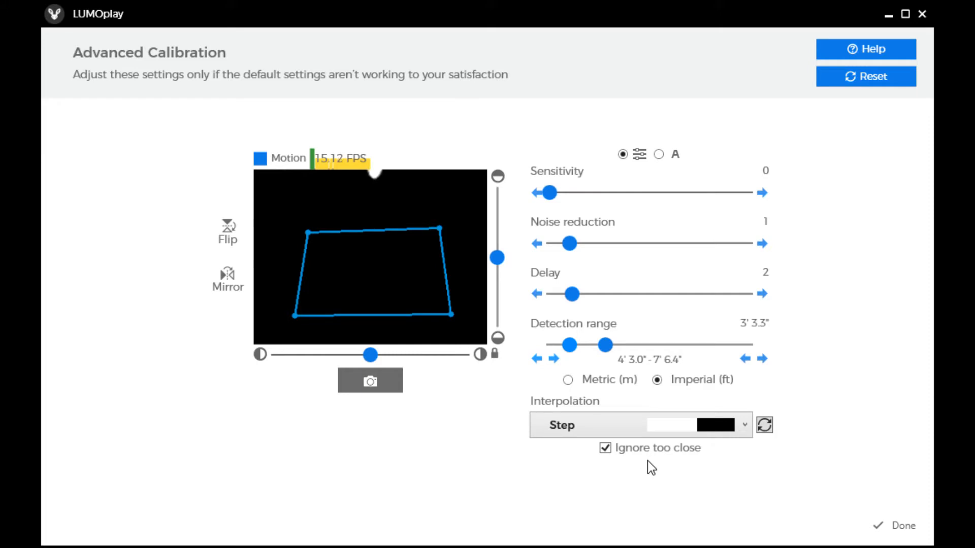
pyautogui.moveTo(683, 310)
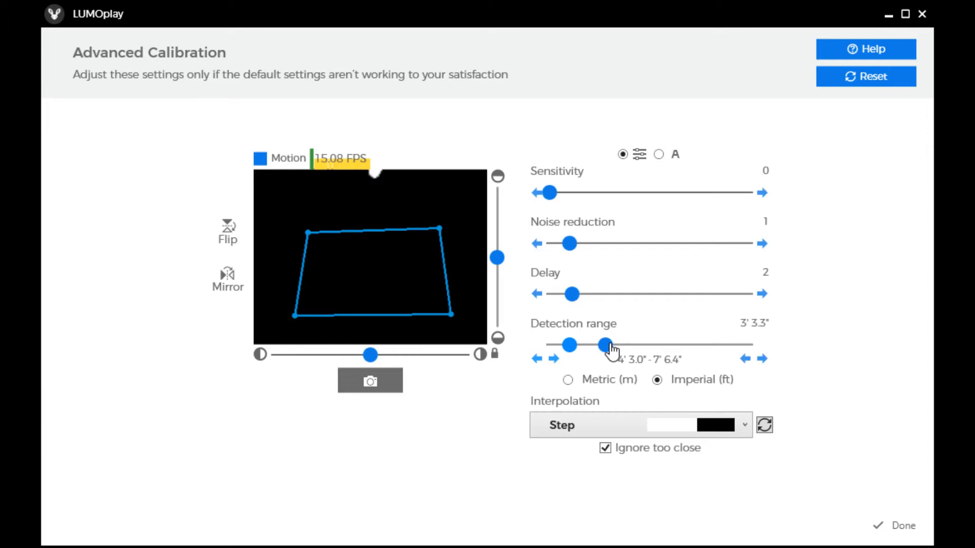
# Set the detection range to about 9' 6", spanning roughly 2' 0.6" to 11' 6.7"
pyautogui.moveTo(606, 345); pyautogui.dragTo(659, 345)
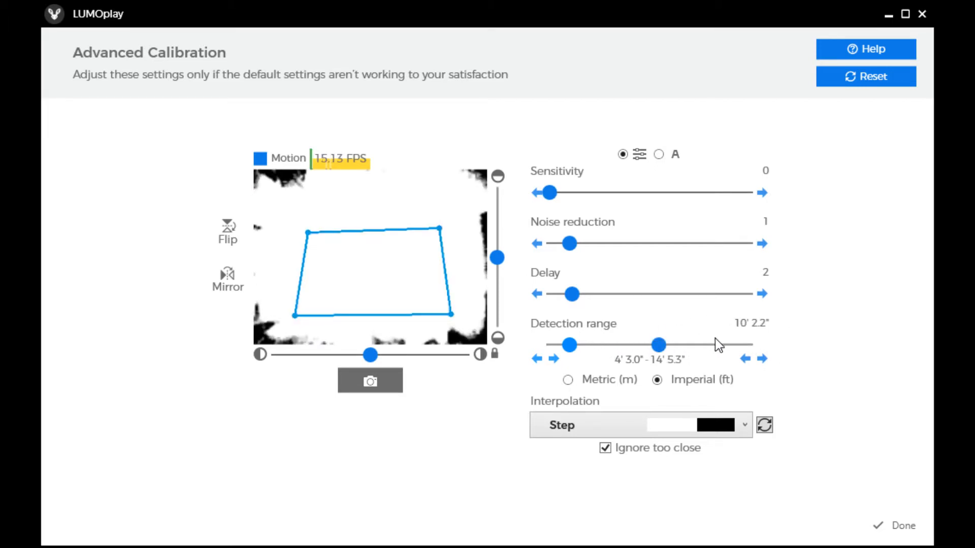
pyautogui.moveTo(723, 380)
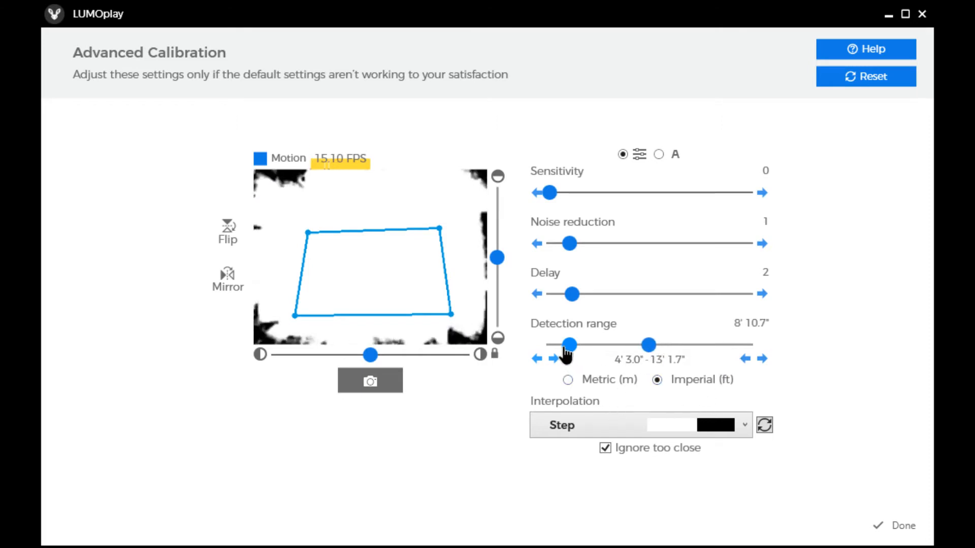
pyautogui.moveTo(566, 344); pyautogui.dragTo(552, 345)
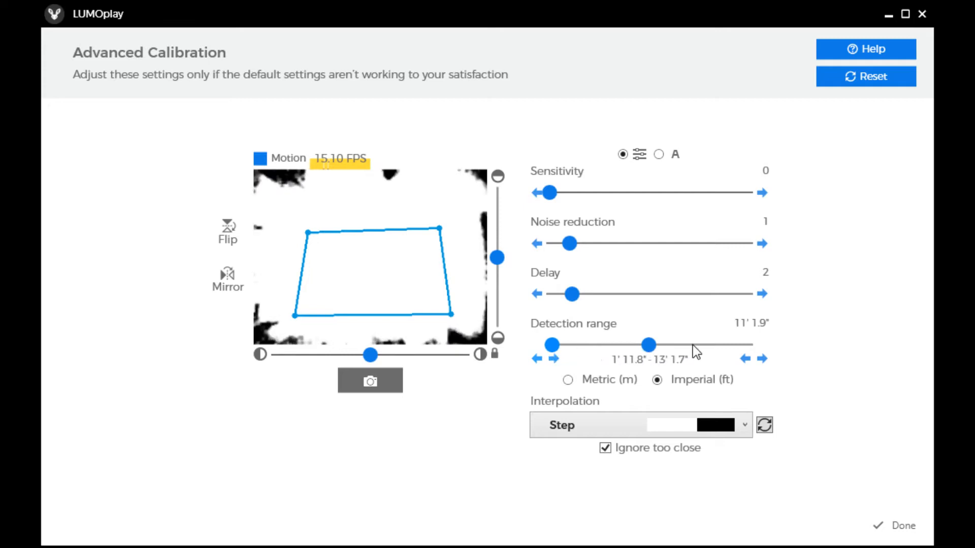
pyautogui.moveTo(786, 321)
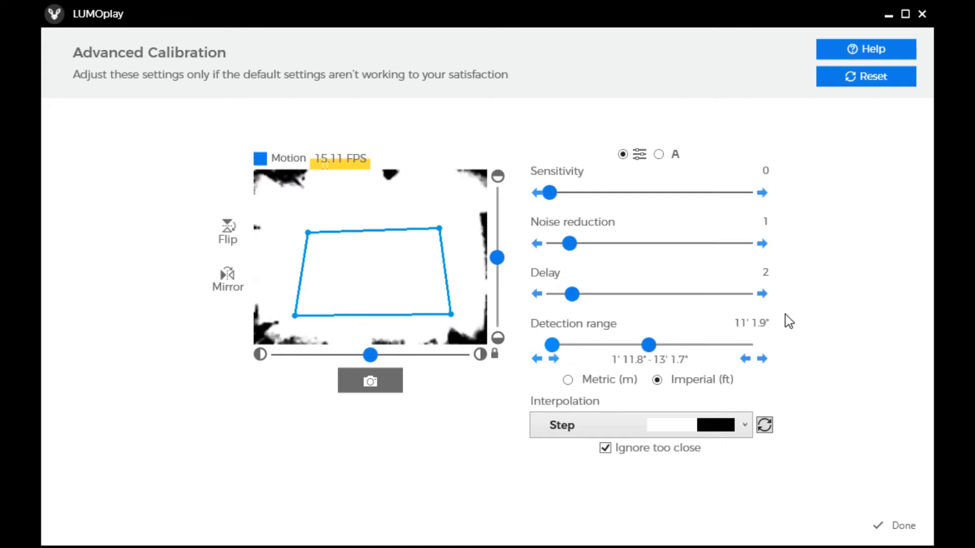
pyautogui.moveTo(648, 345)
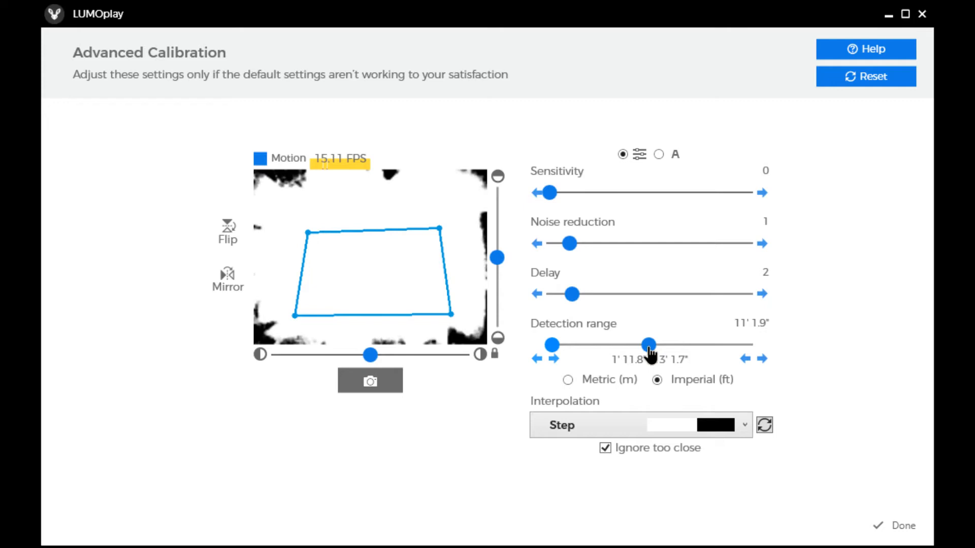
pyautogui.moveTo(649, 344); pyautogui.dragTo(636, 345)
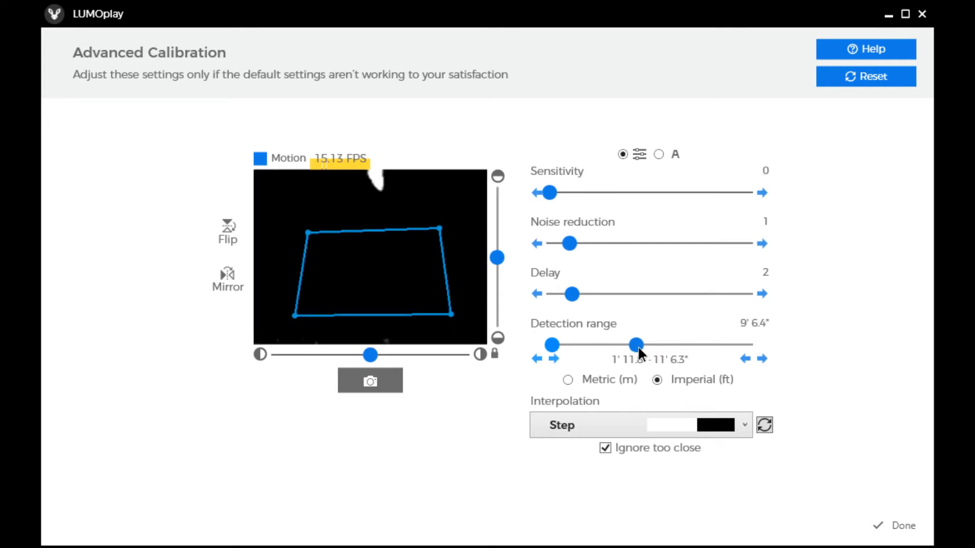
pyautogui.moveTo(634, 345); pyautogui.dragTo(637, 344)
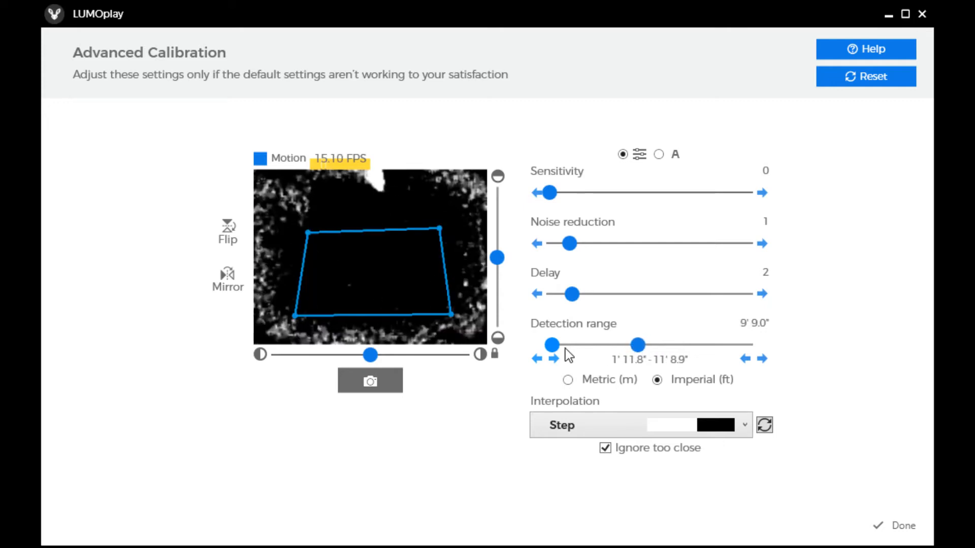
pyautogui.click(745, 358)
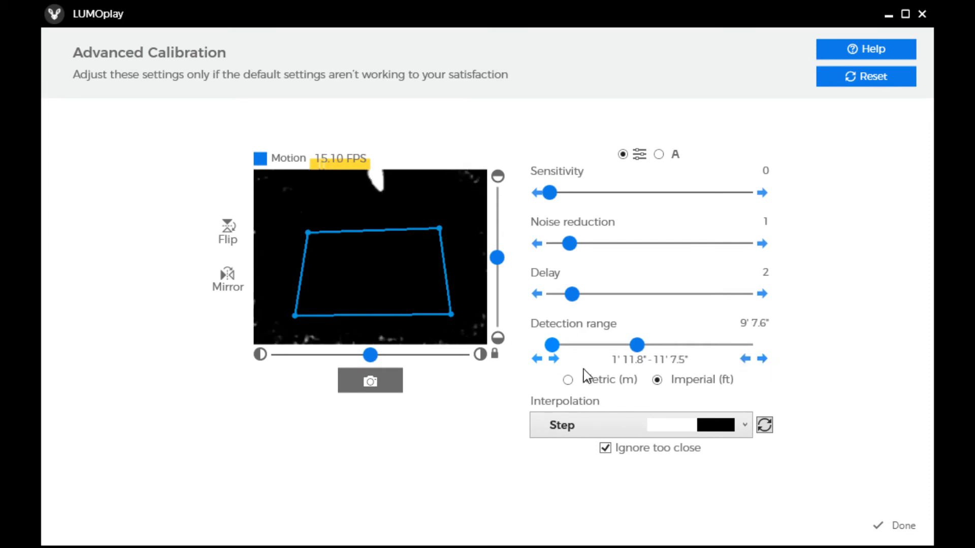
pyautogui.moveTo(558, 375)
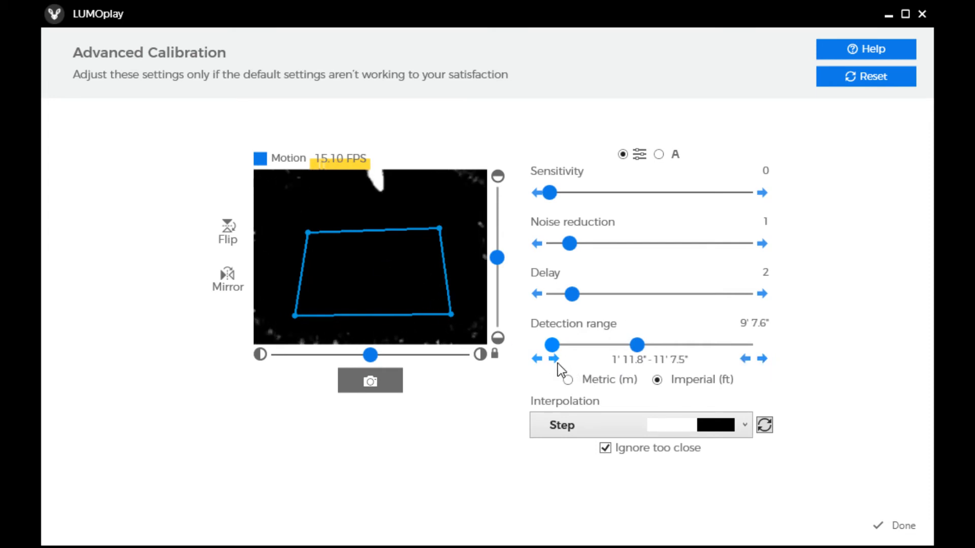
pyautogui.click(552, 358)
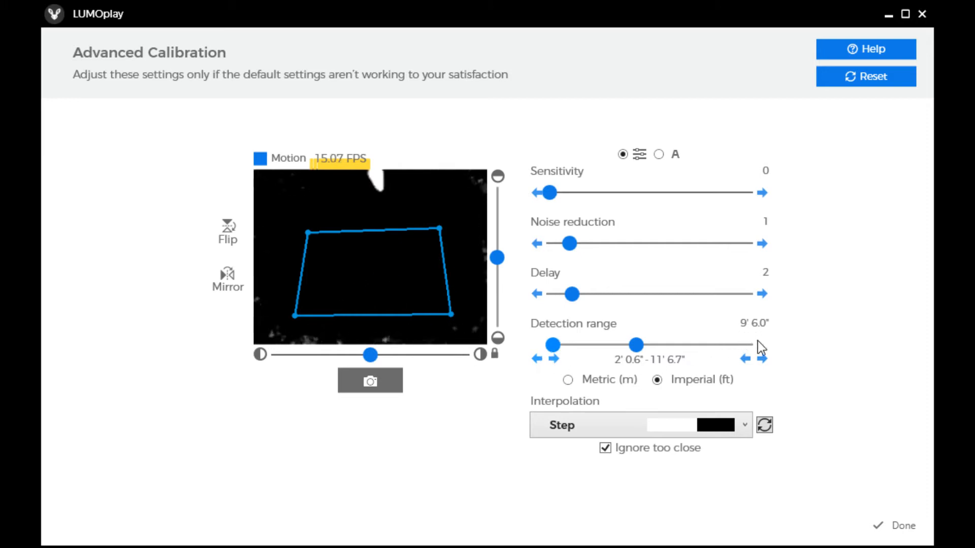
pyautogui.moveTo(778, 345)
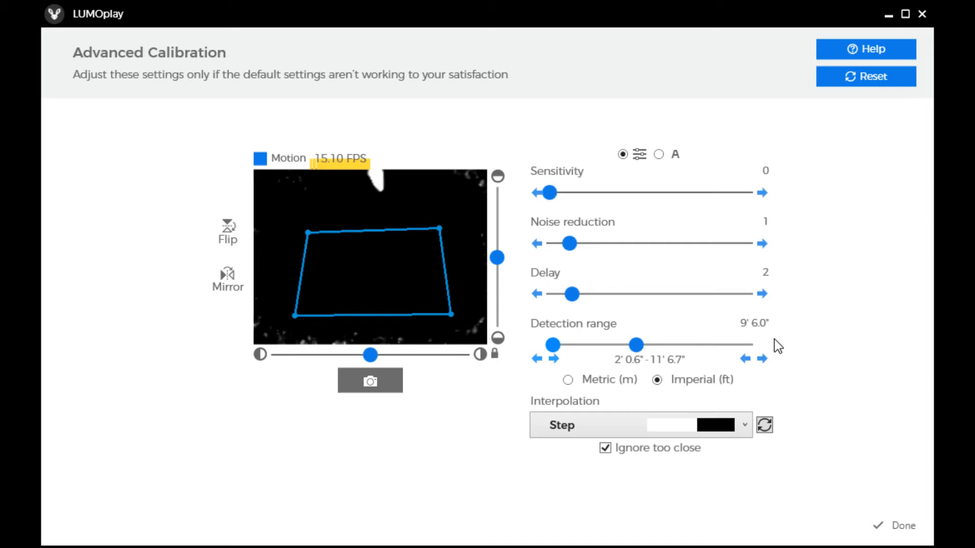
pyautogui.moveTo(573, 341)
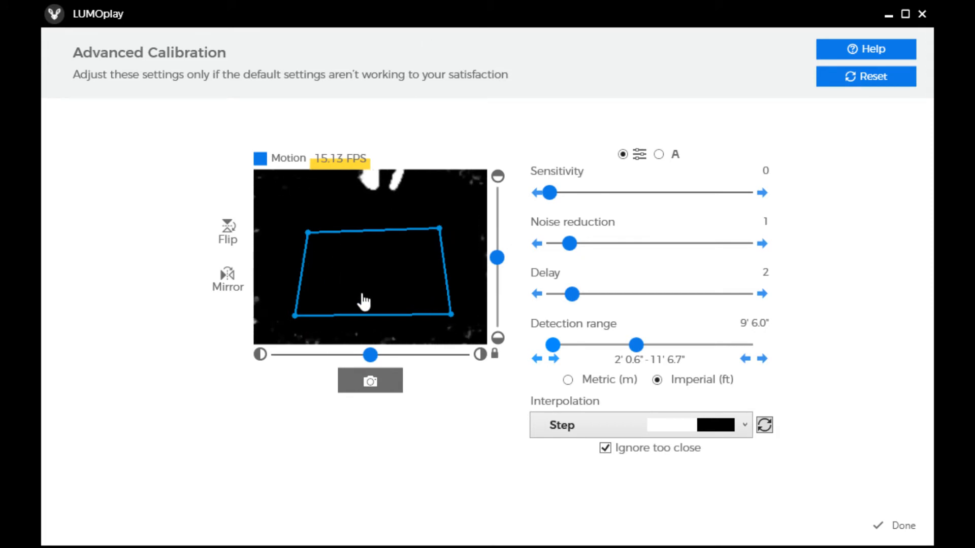
pyautogui.moveTo(430, 269)
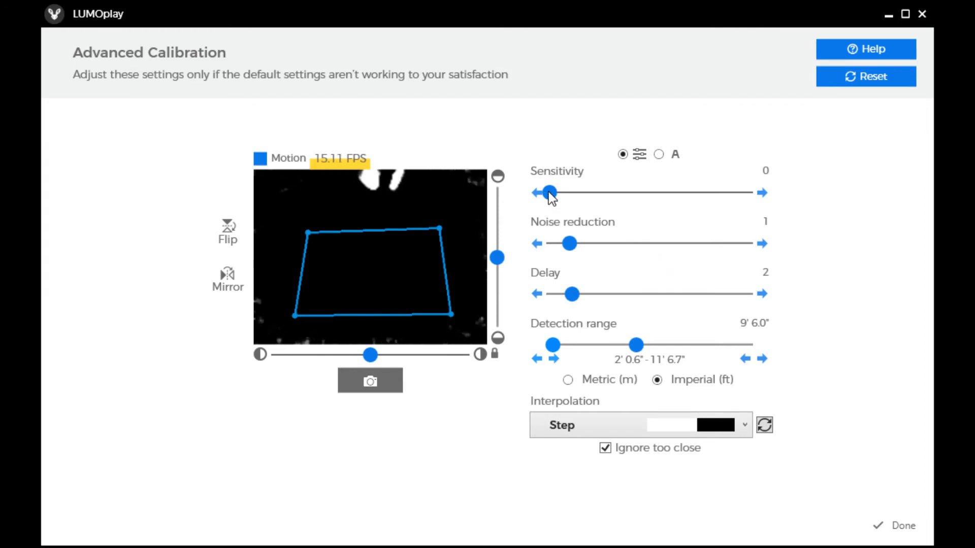
# Raise motion sensitivity to maximum, then settle it at 244
pyautogui.moveTo(548, 193); pyautogui.dragTo(640, 193)
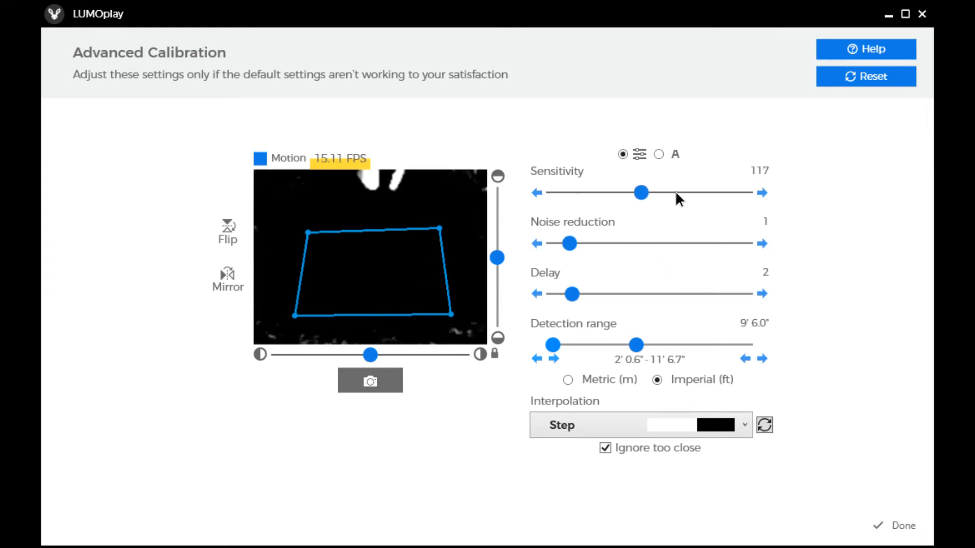
pyautogui.moveTo(641, 193); pyautogui.dragTo(749, 193)
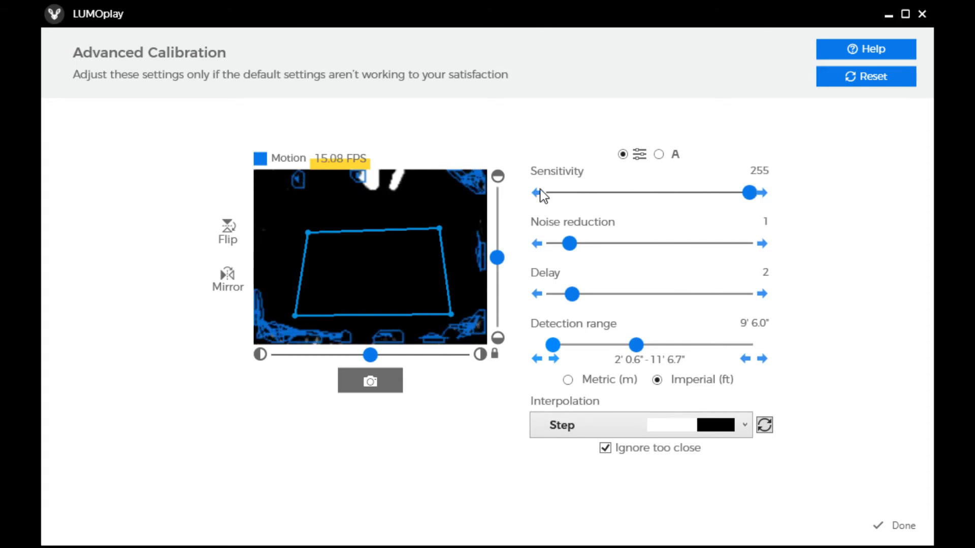
pyautogui.click(537, 193)
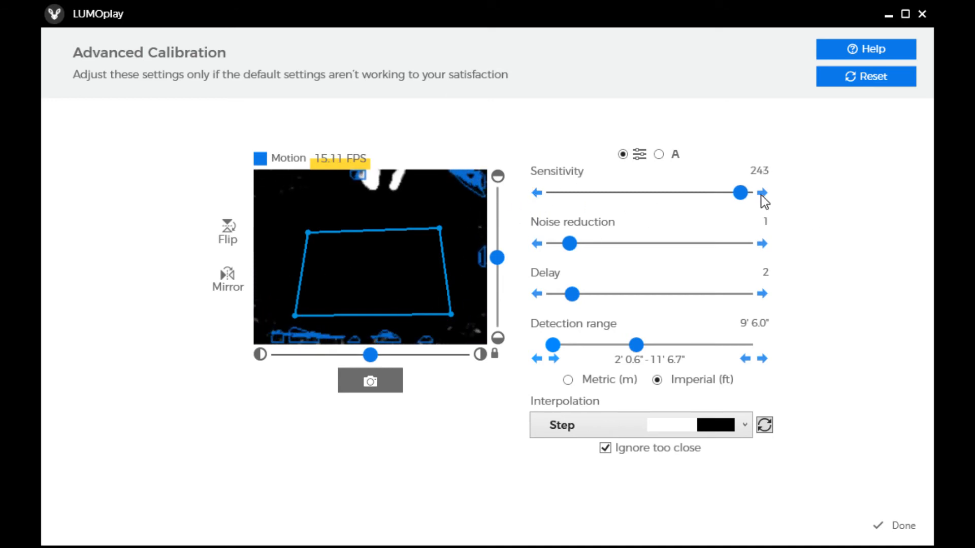
pyautogui.click(763, 191)
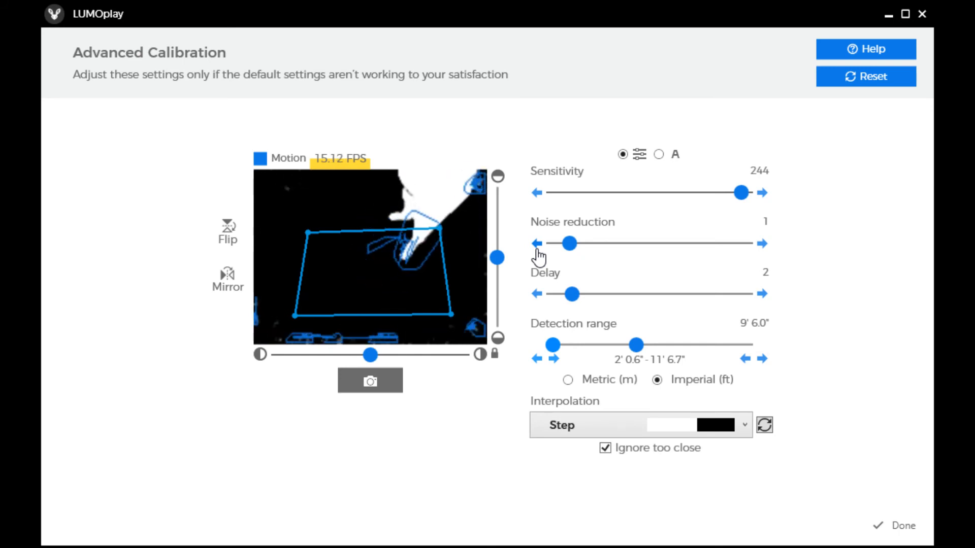
pyautogui.moveTo(525, 233)
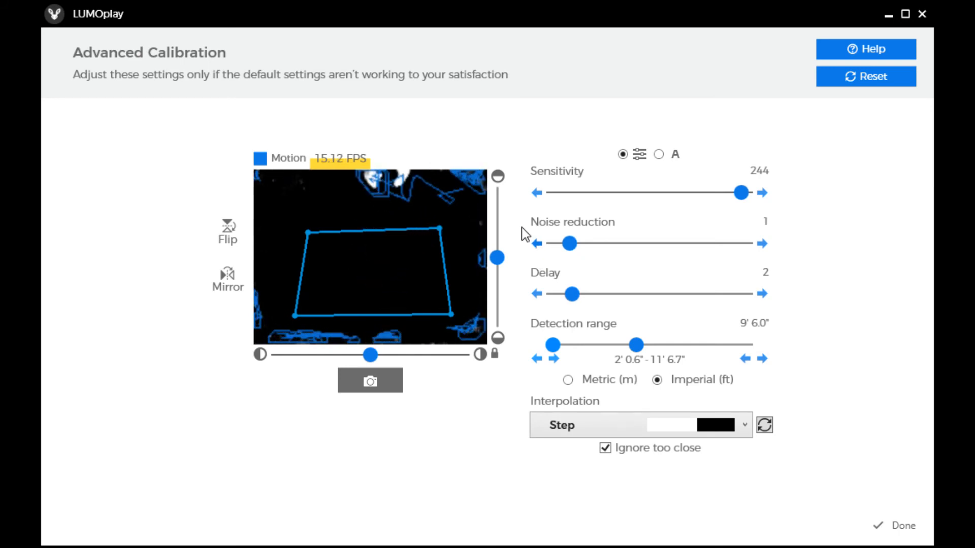
pyautogui.moveTo(620, 355)
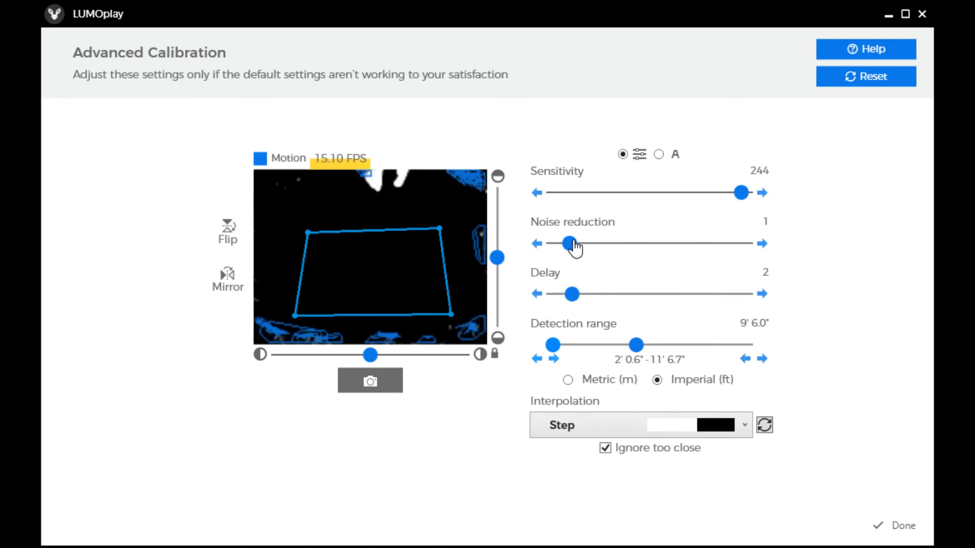
pyautogui.moveTo(570, 243); pyautogui.dragTo(548, 243)
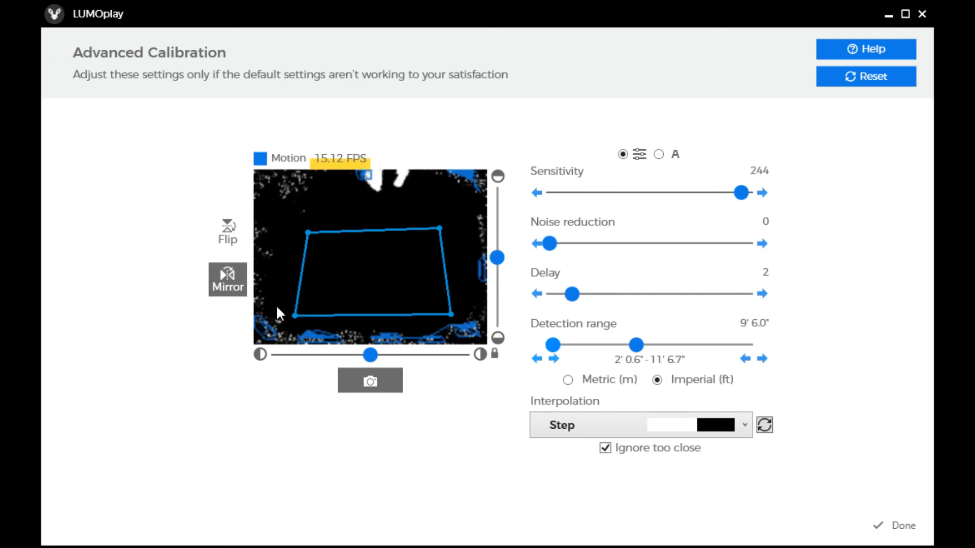
pyautogui.click(761, 243)
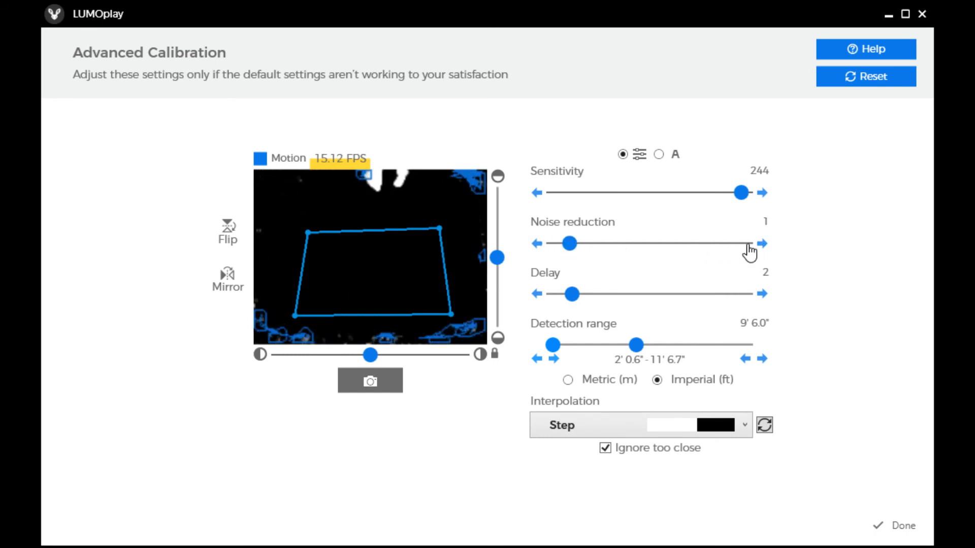
pyautogui.moveTo(566, 242); pyautogui.dragTo(749, 243)
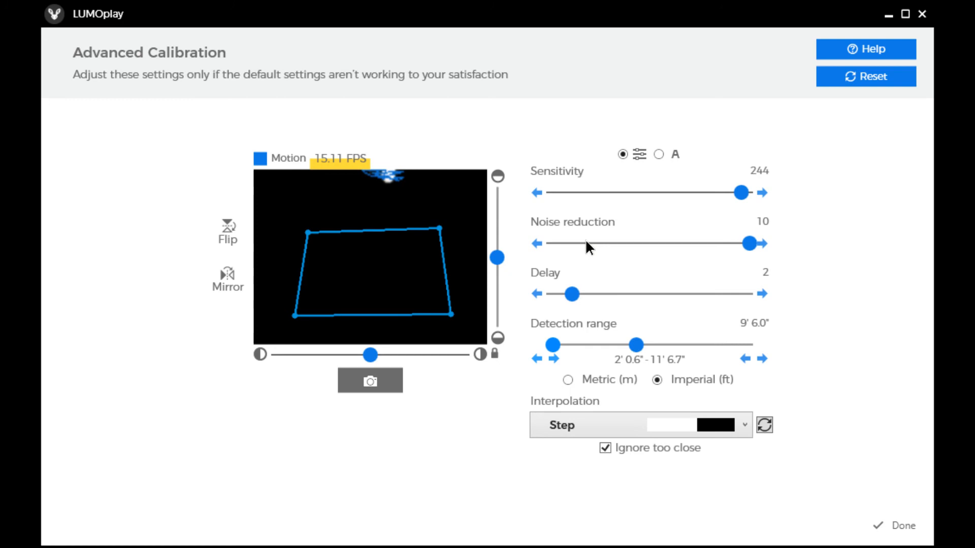
pyautogui.moveTo(746, 243); pyautogui.dragTo(566, 243)
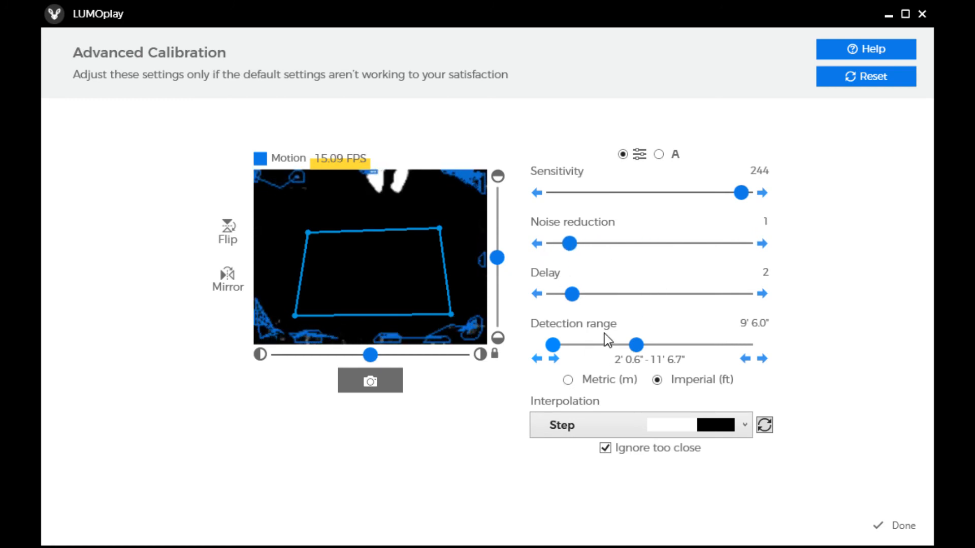
pyautogui.moveTo(553, 240)
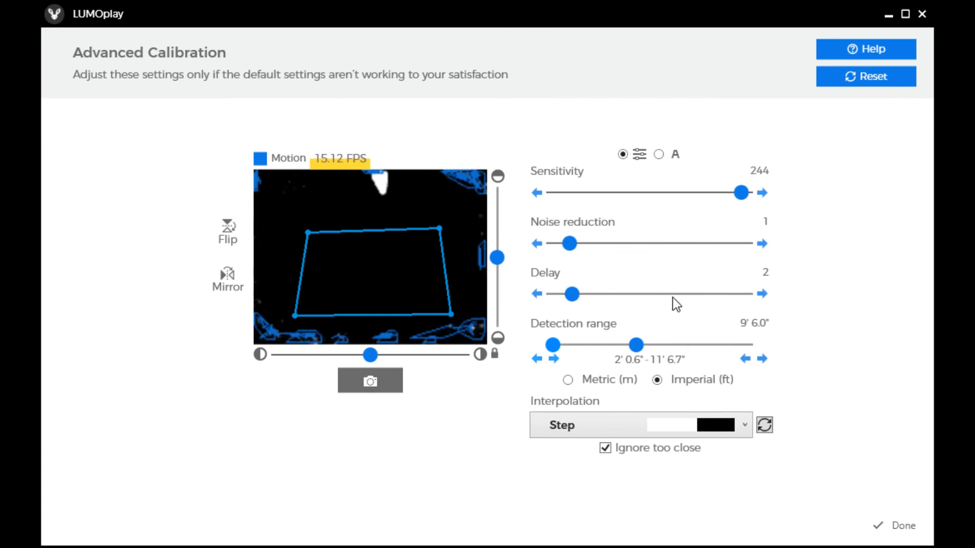
pyautogui.moveTo(733, 313)
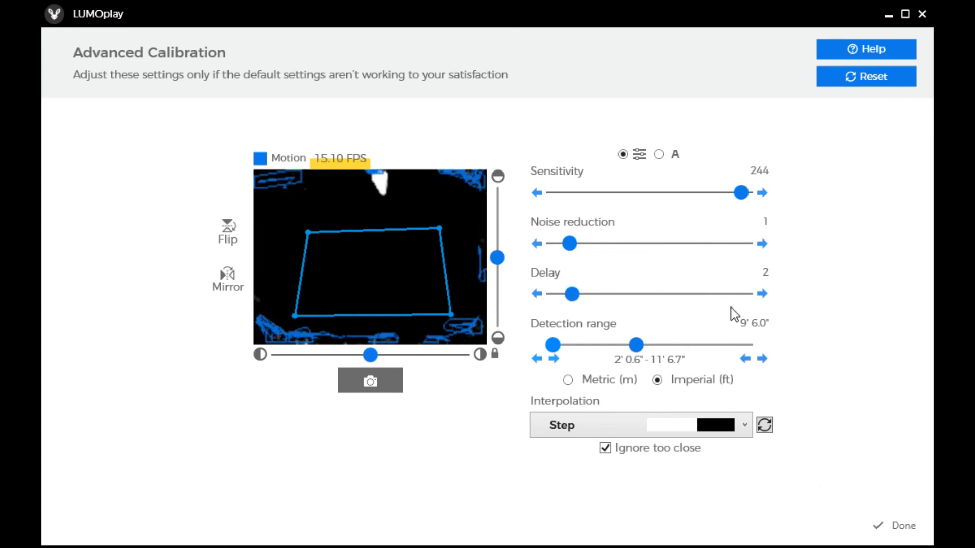